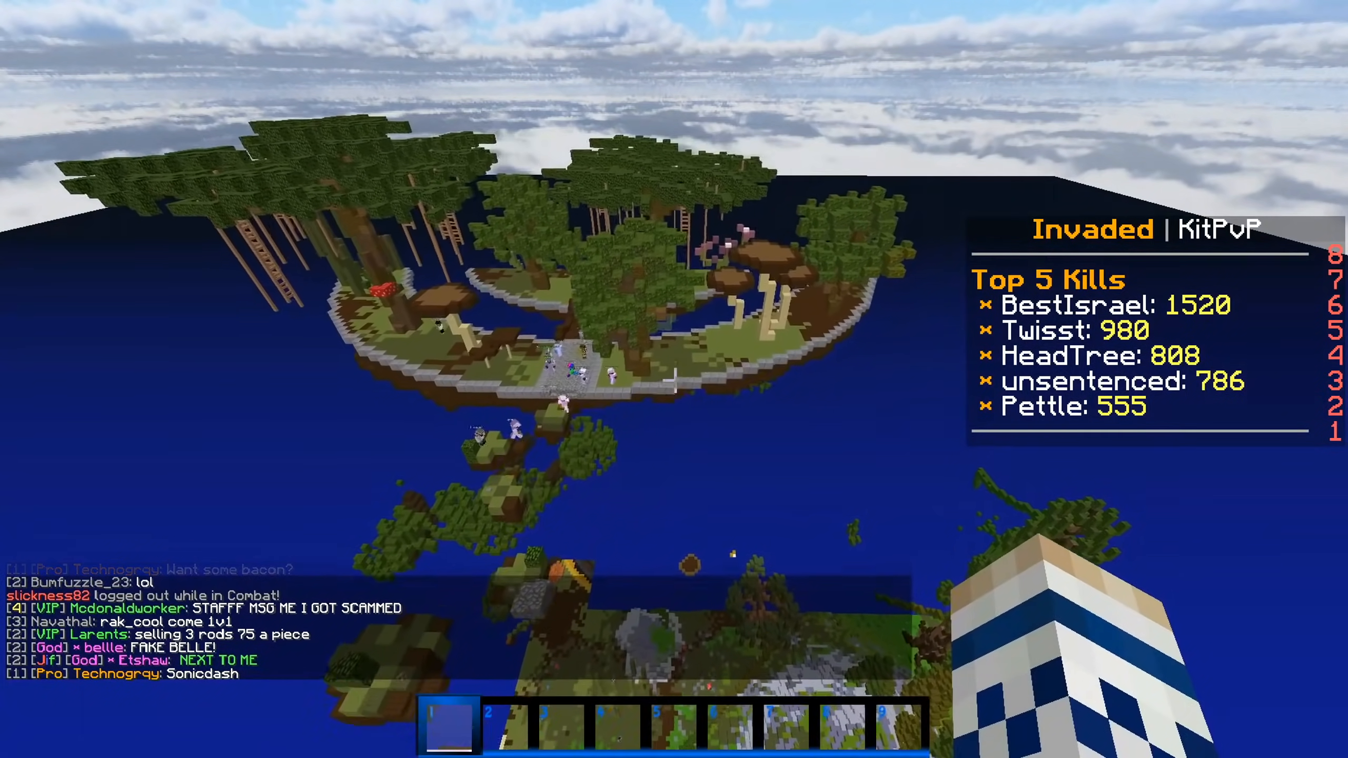
mouse_move(674, 381)
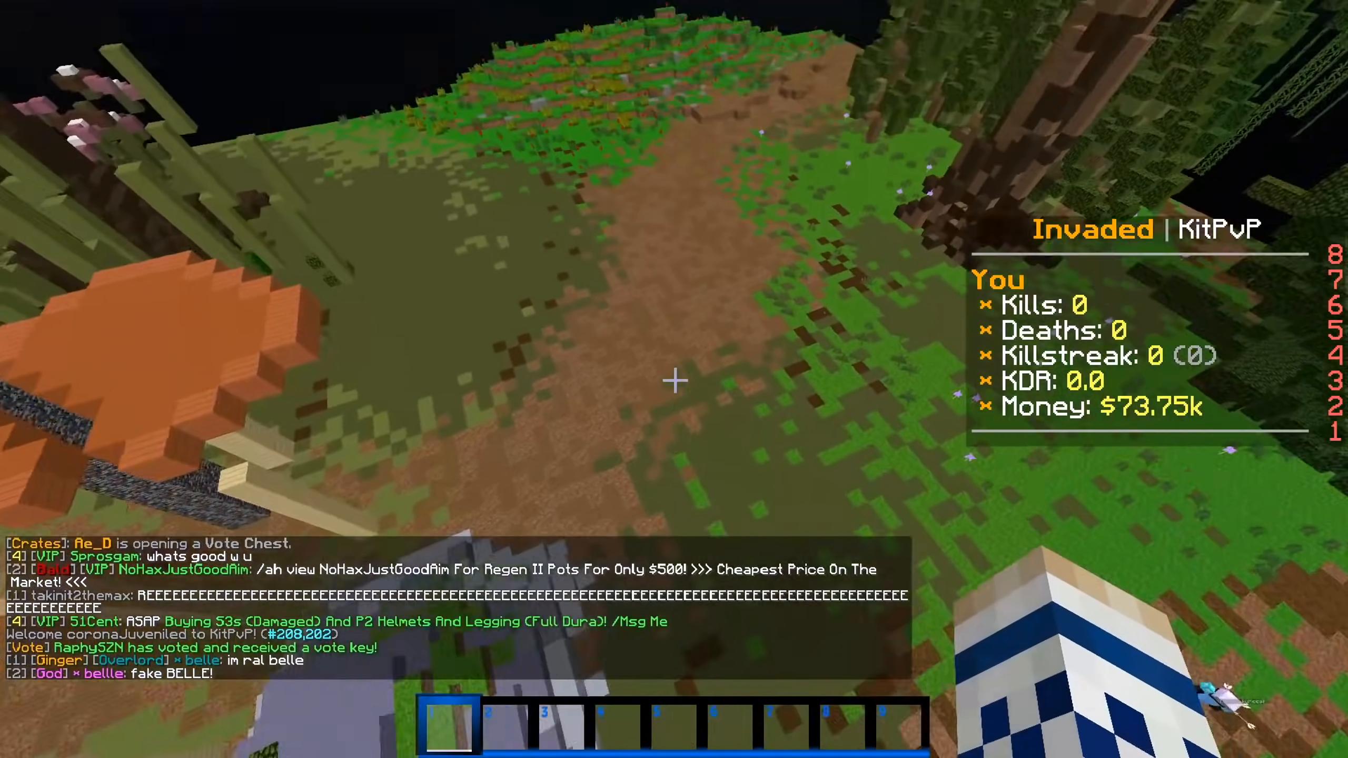
mouse_move(674, 380)
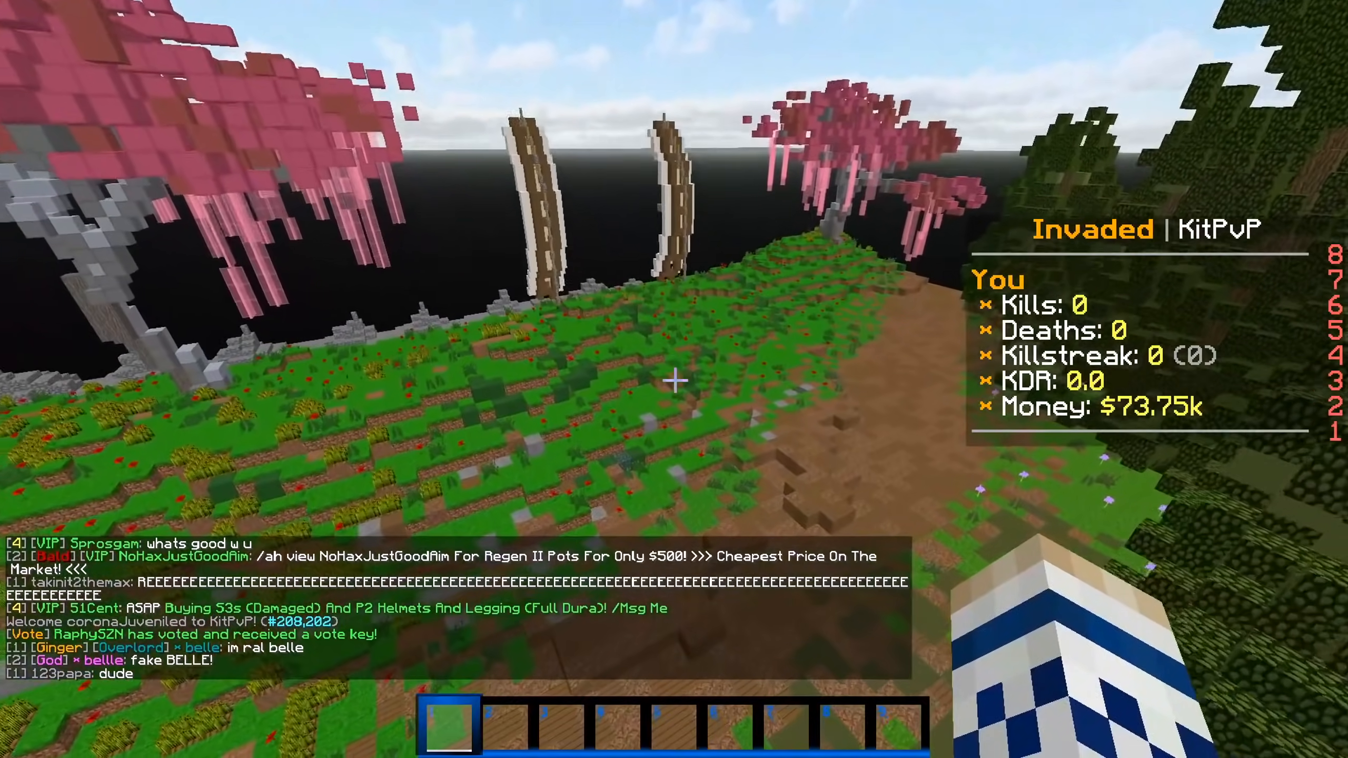
mouse_move(674, 380)
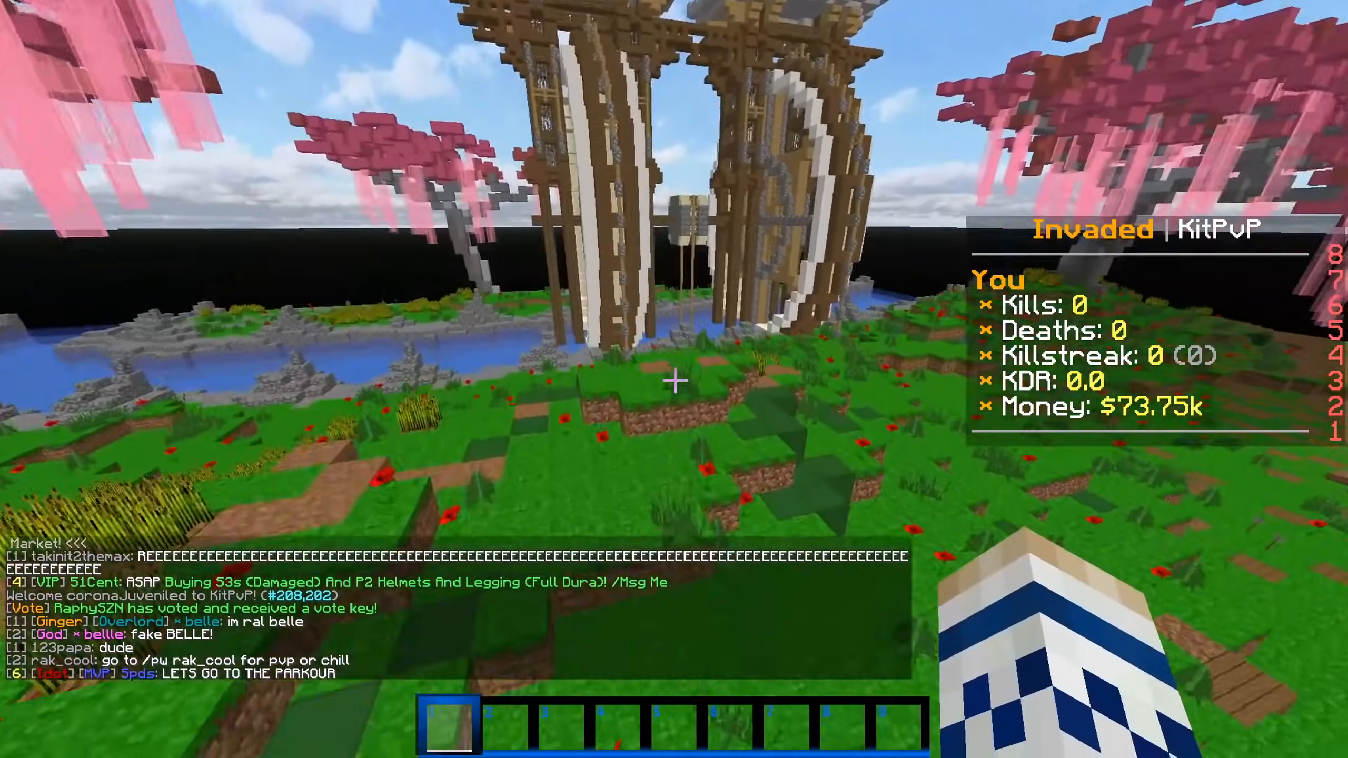
mouse_move(675, 379)
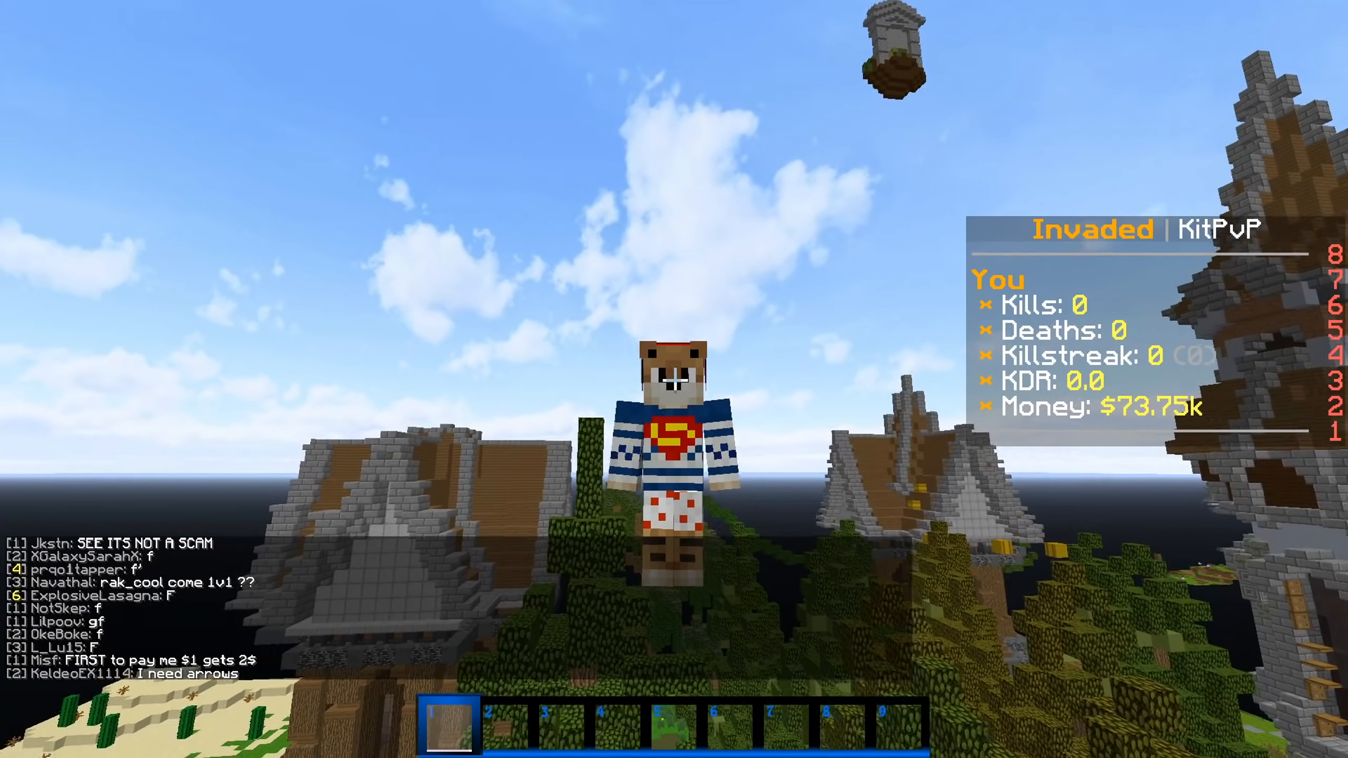
mouse_move(674, 379)
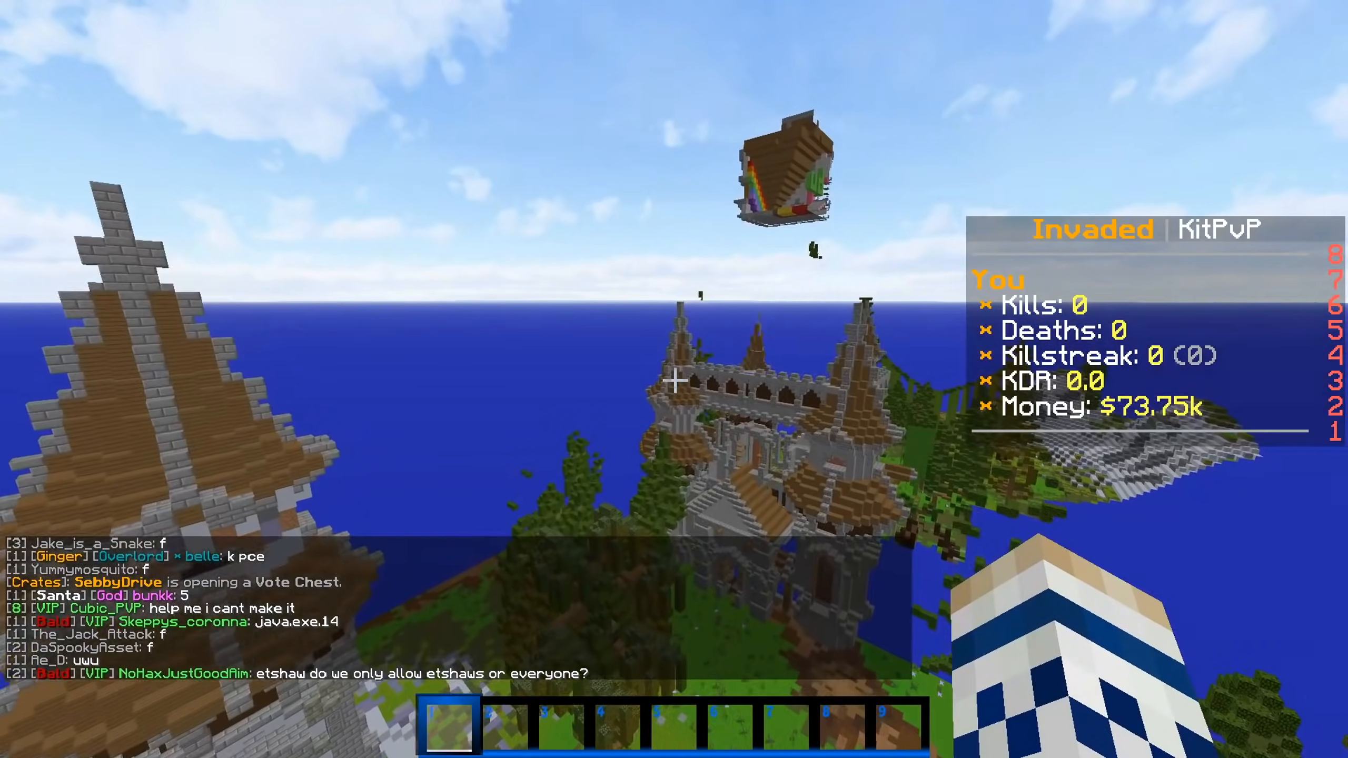
mouse_move(674, 379)
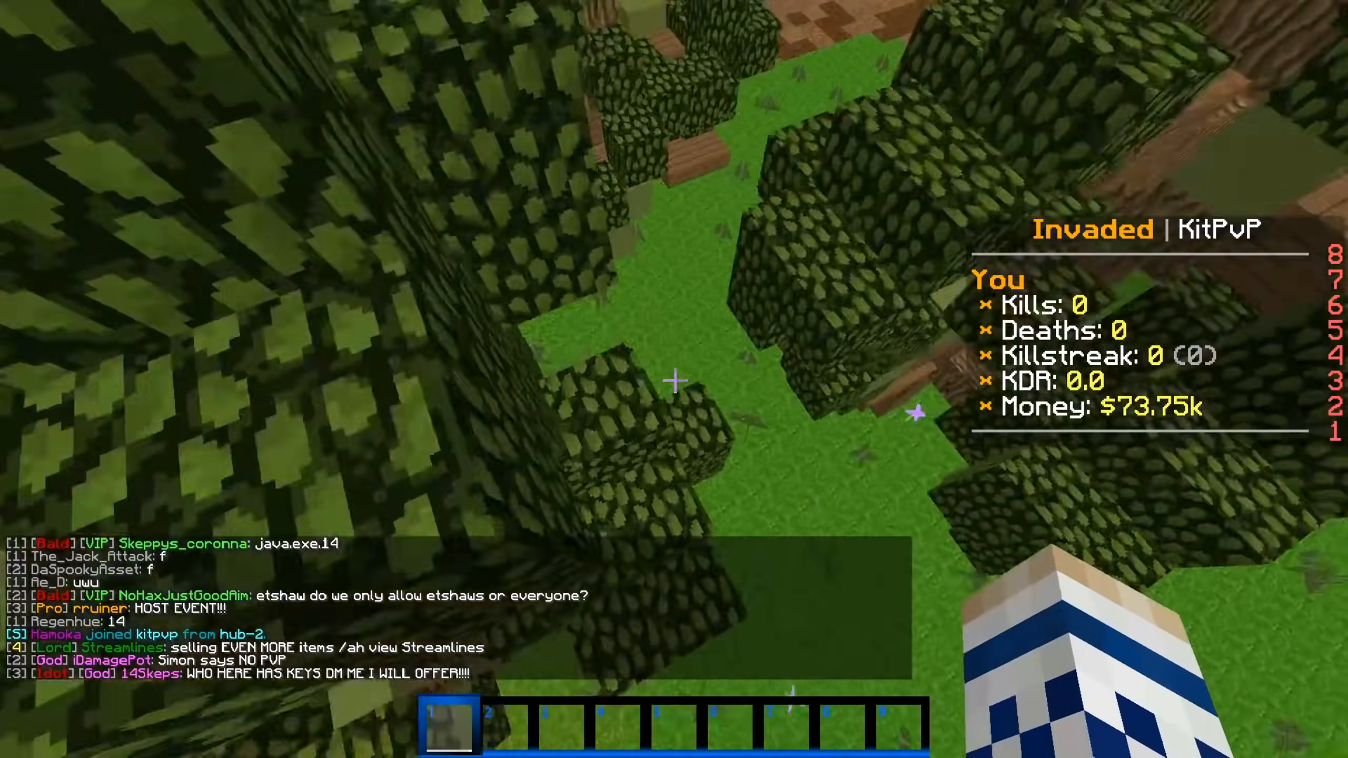
mouse_move(674, 380)
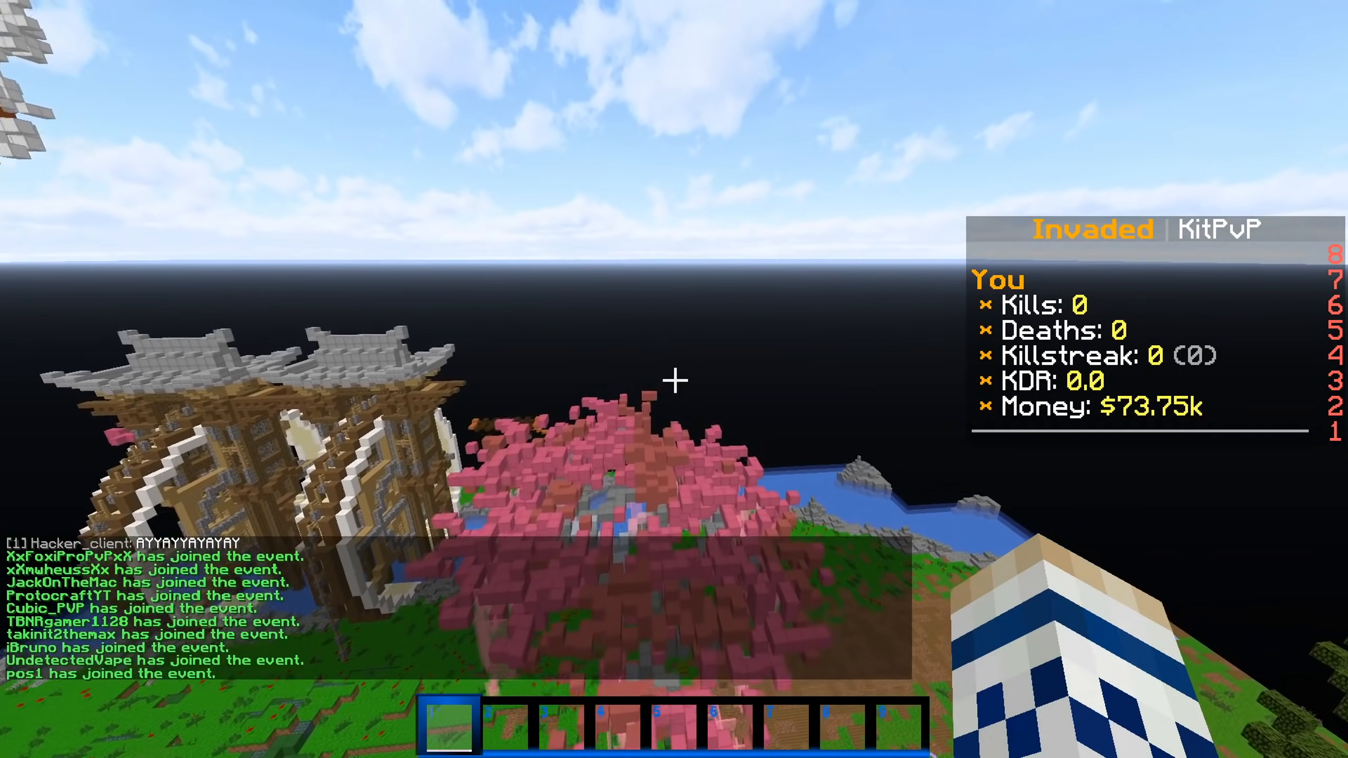
mouse_move(674, 379)
text(/tp Cobaltsalt_YT)
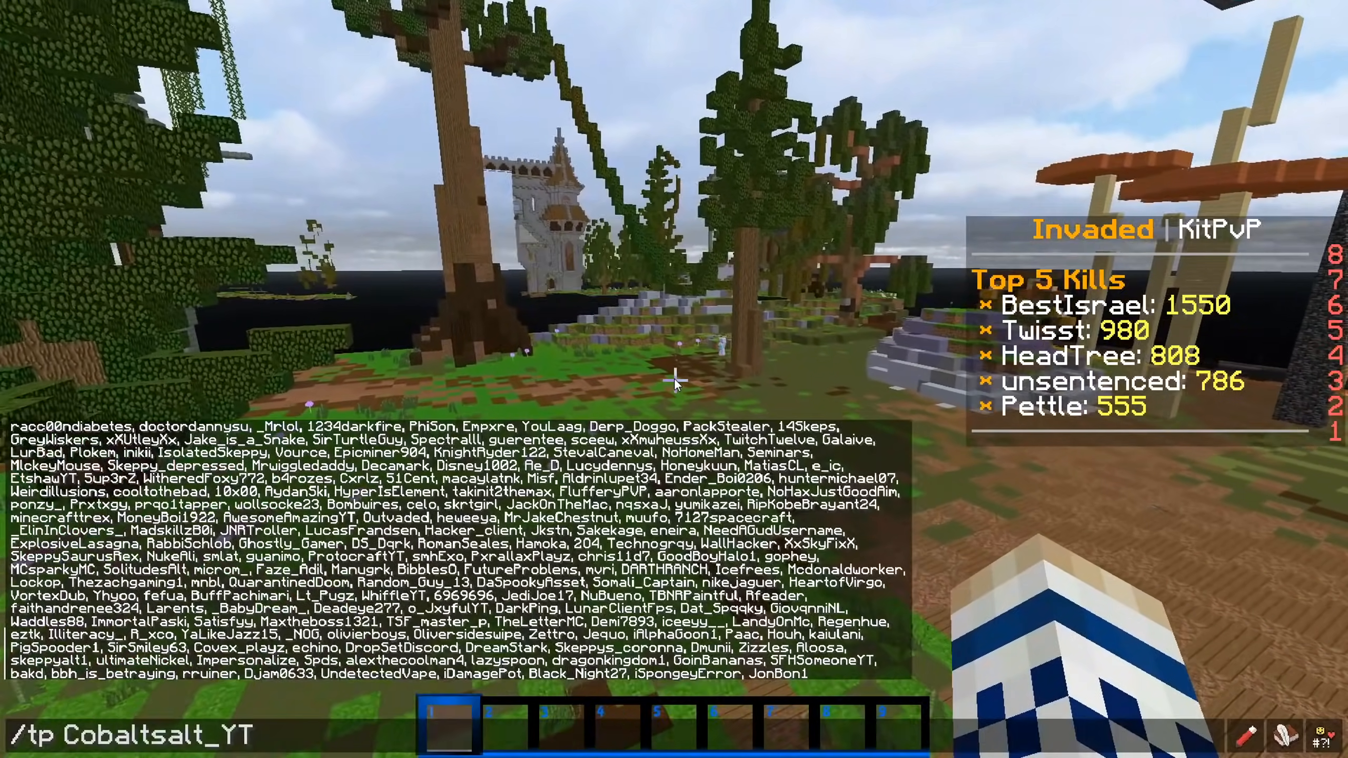
Step: Send the /tp command to teleport to another player above the sandy island
key(Return)
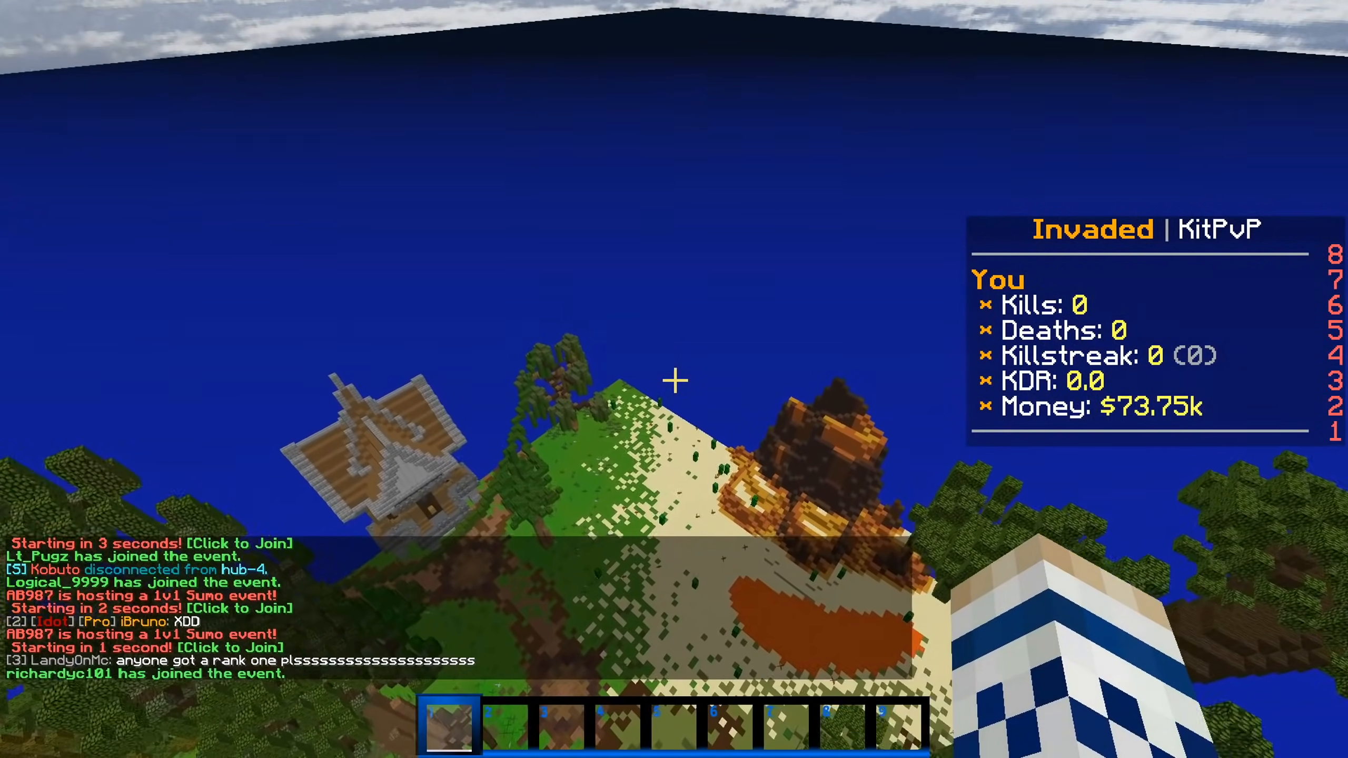
mouse_move(675, 379)
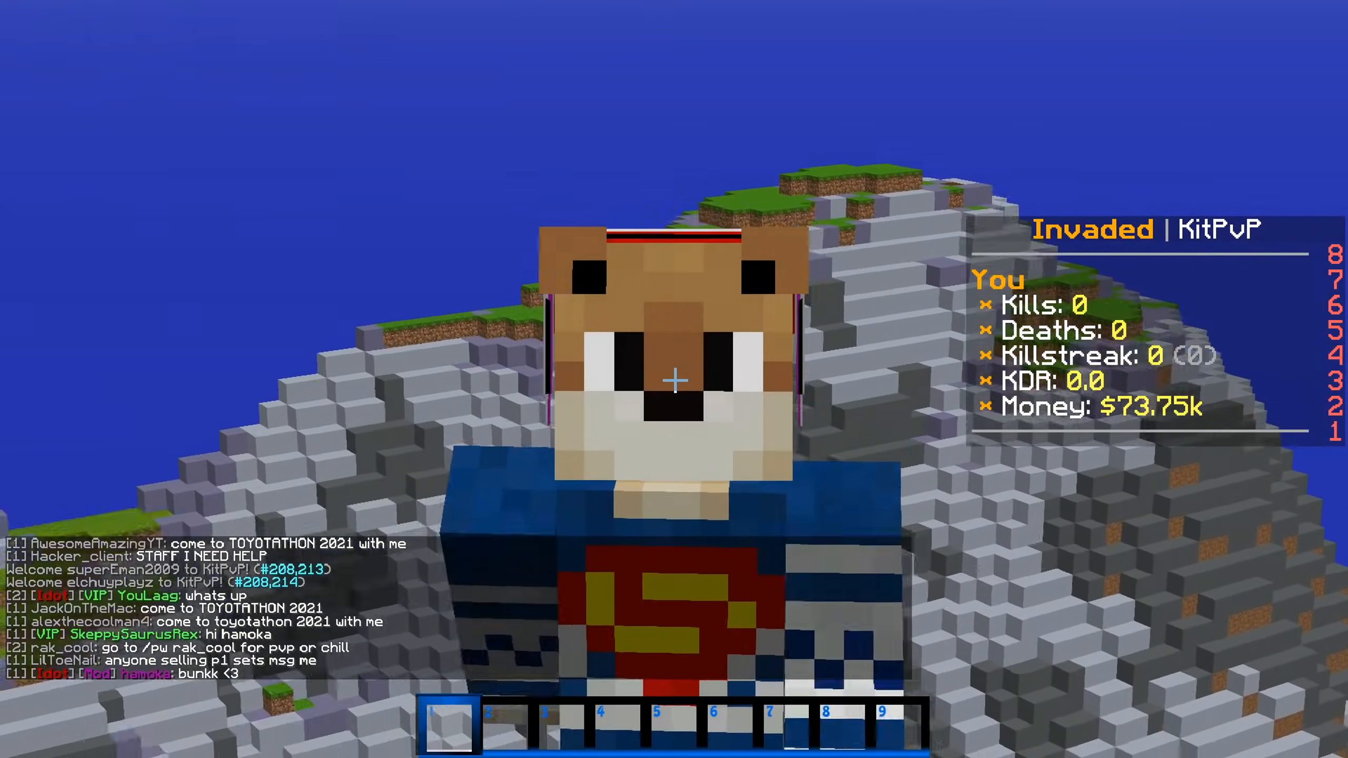
mouse_move(674, 379)
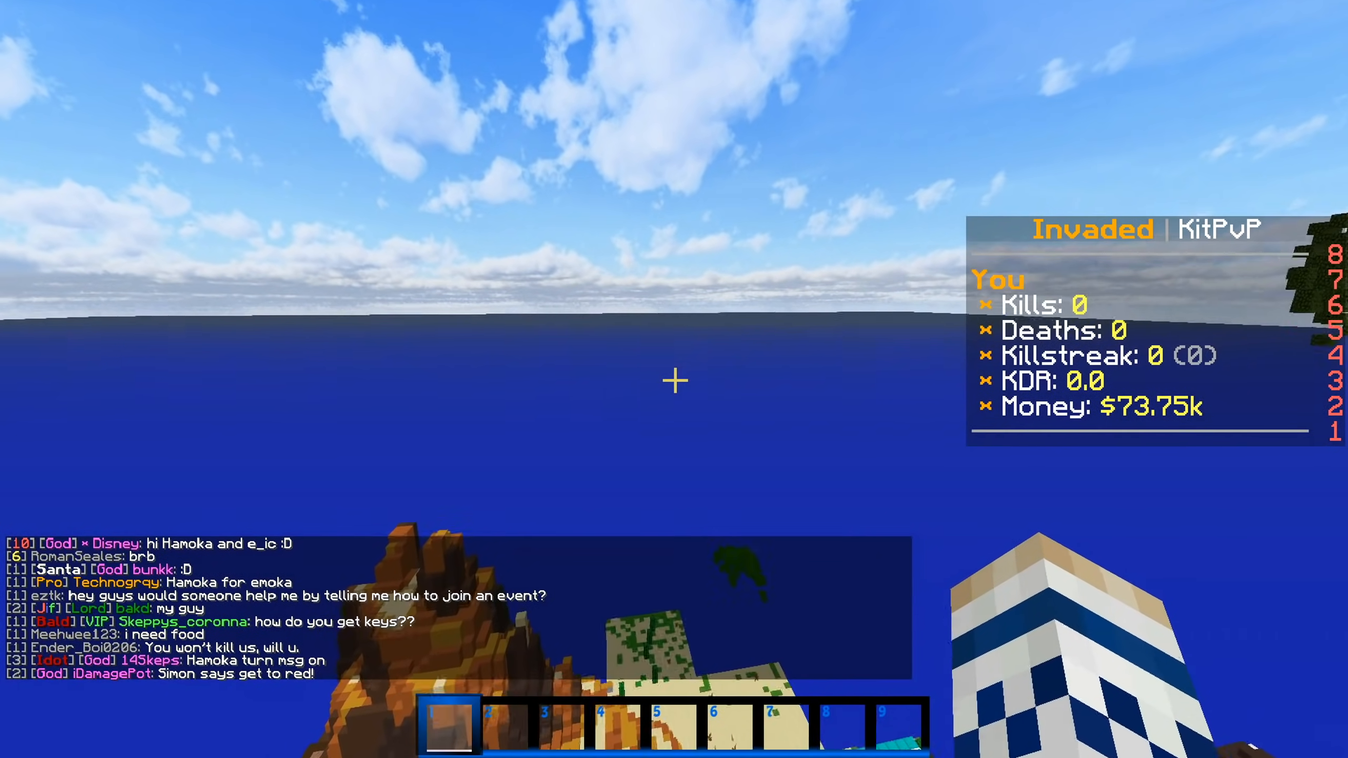
mouse_move(674, 379)
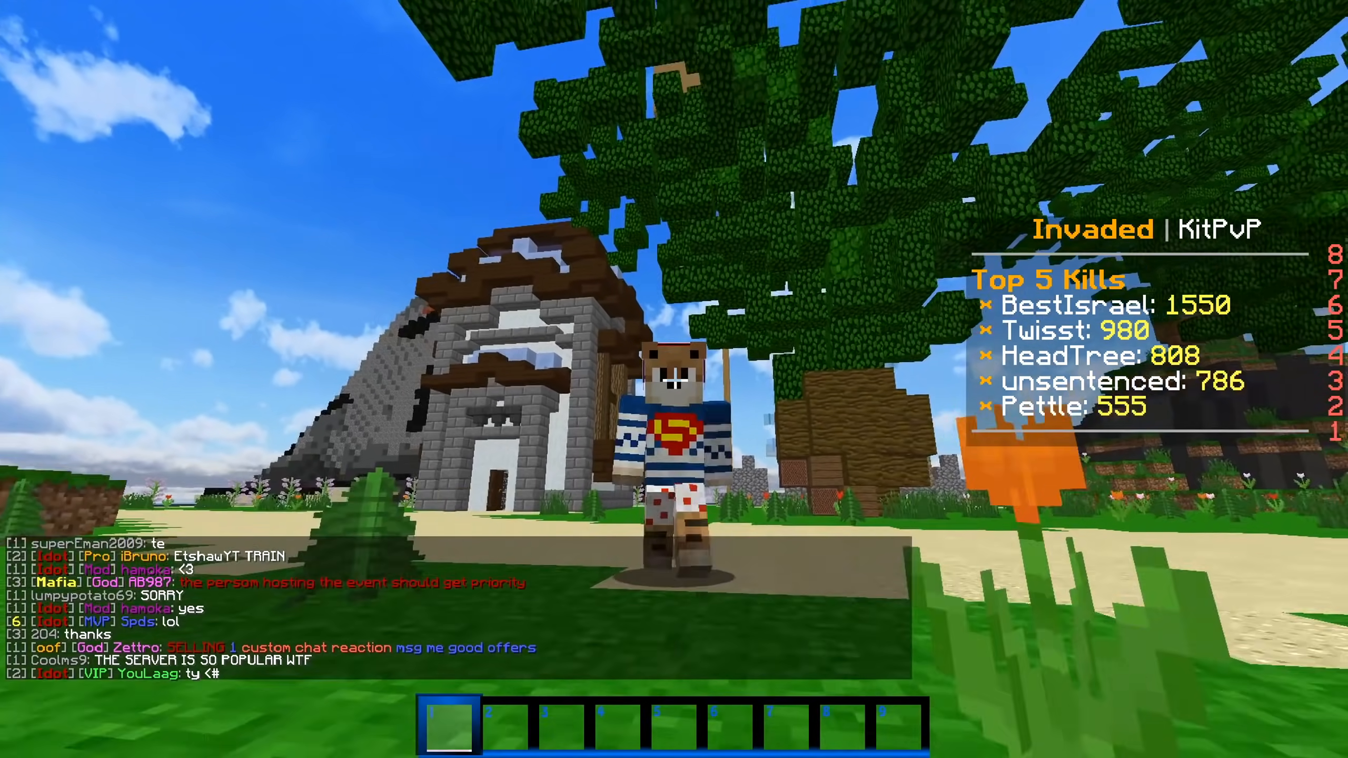
mouse_move(674, 379)
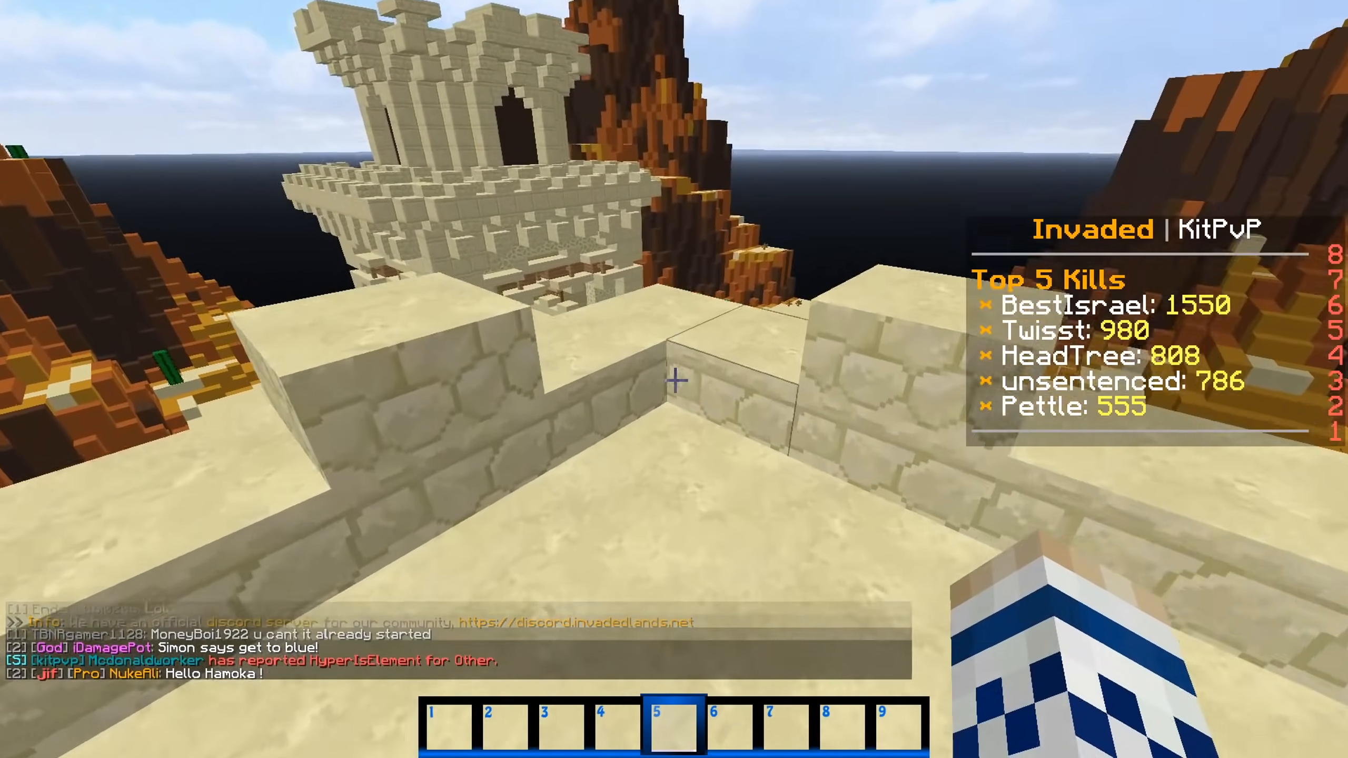
mouse_move(674, 379)
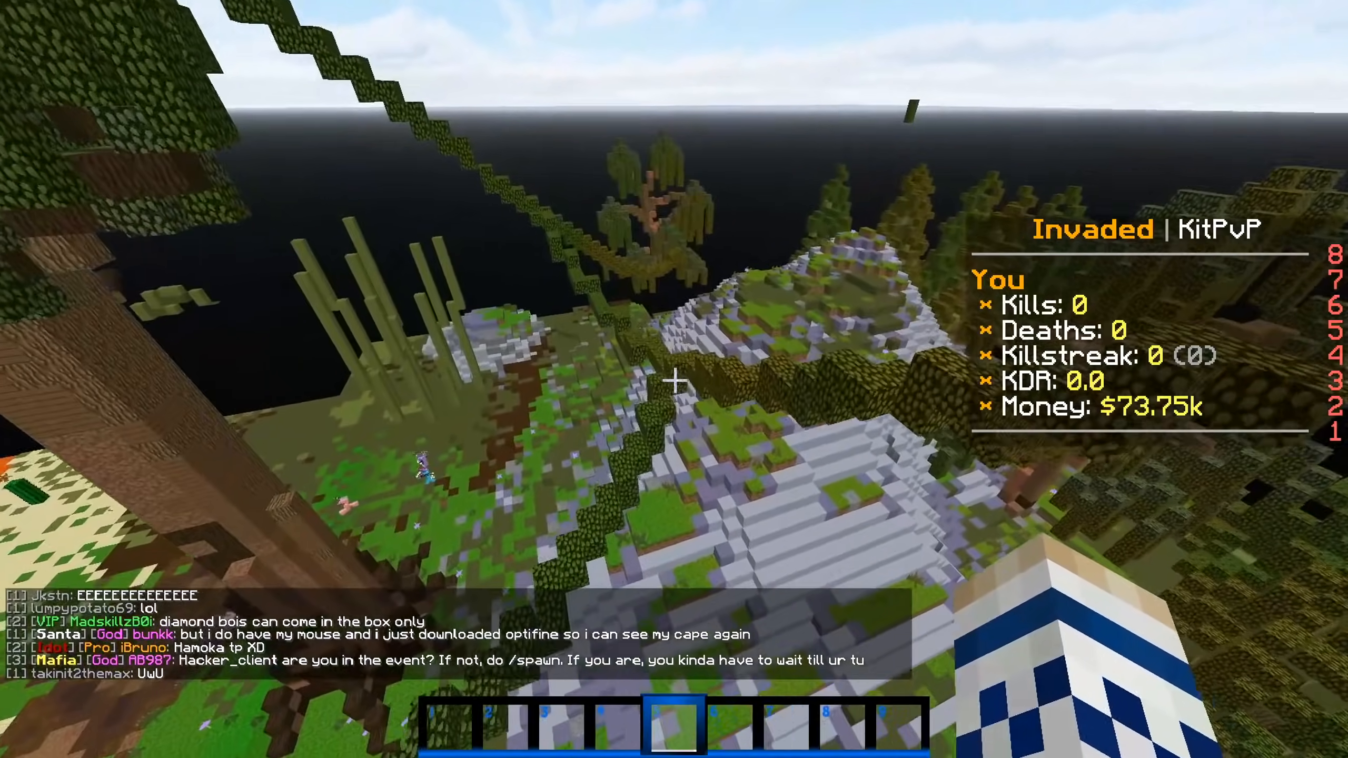
mouse_move(674, 379)
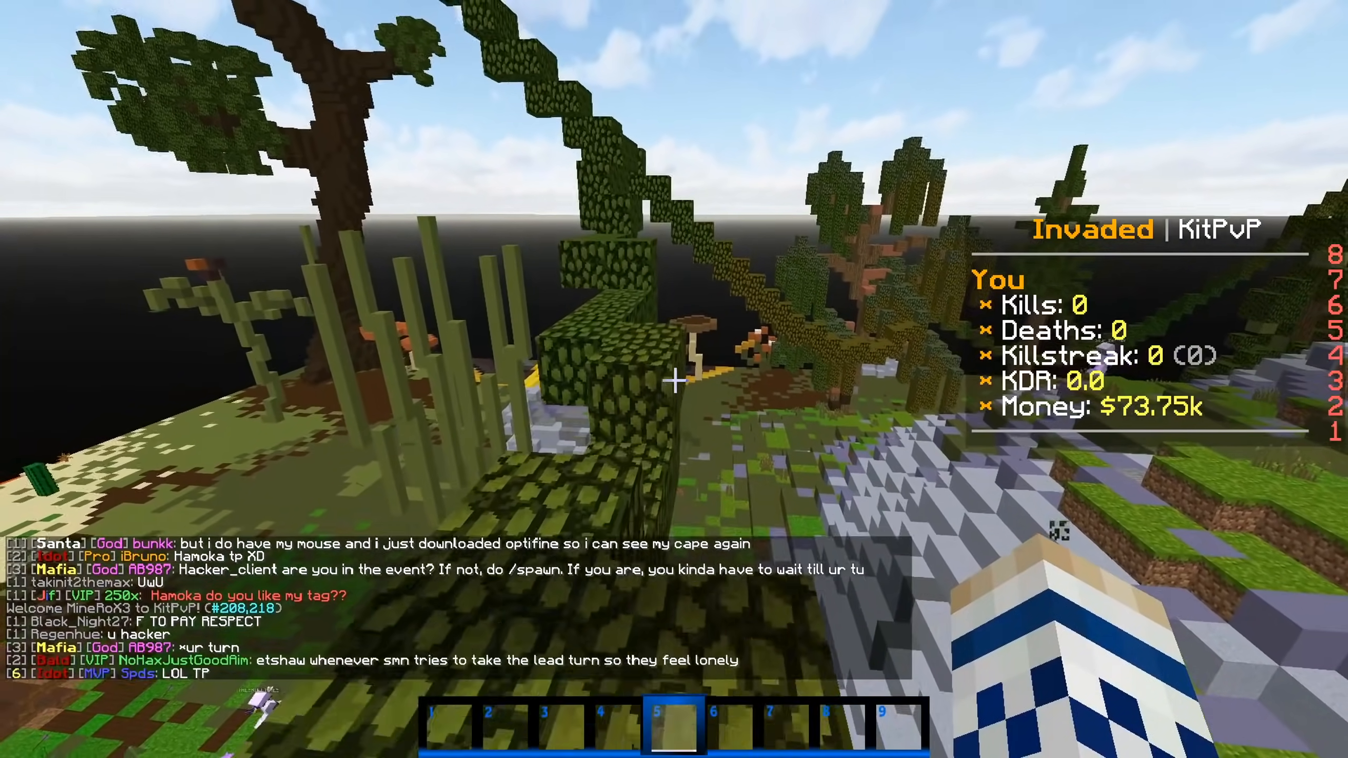